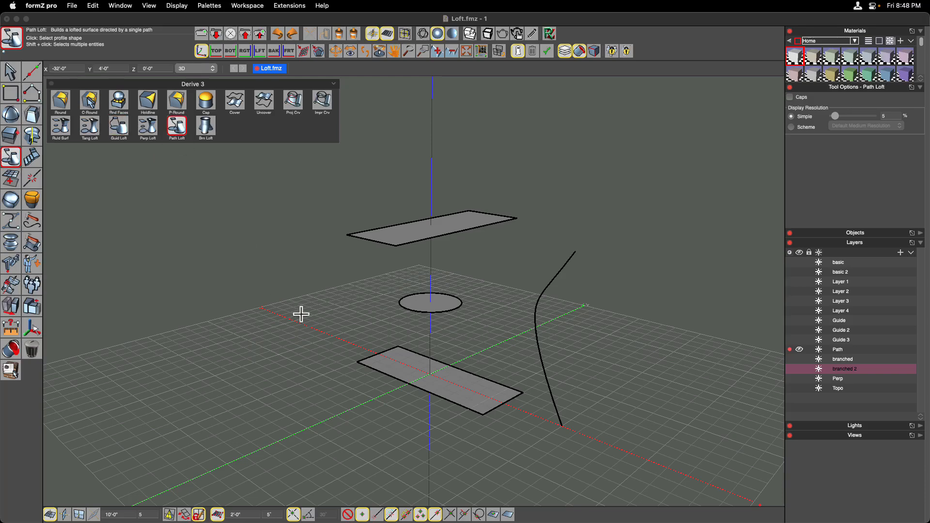
{"action": "mouse_move", "coordinate": [309, 331]}
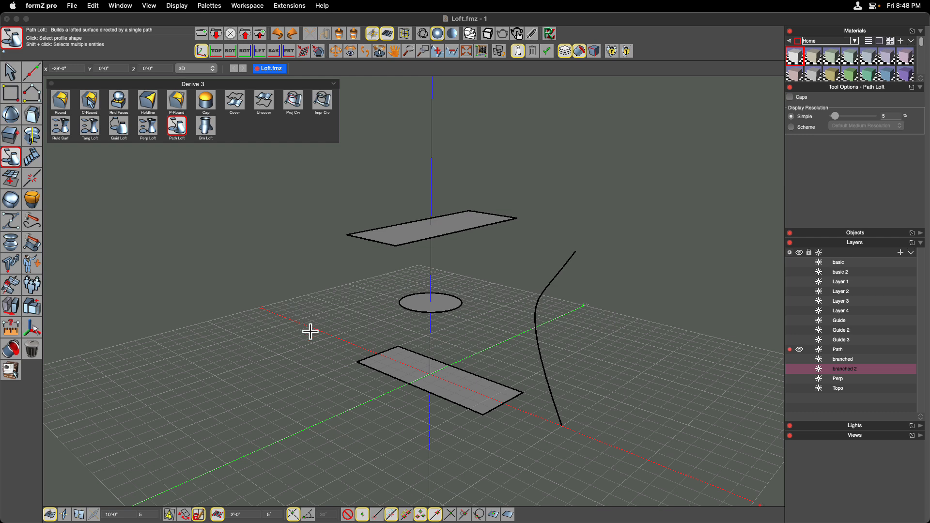
{"action": "mouse_move", "coordinate": [317, 349]}
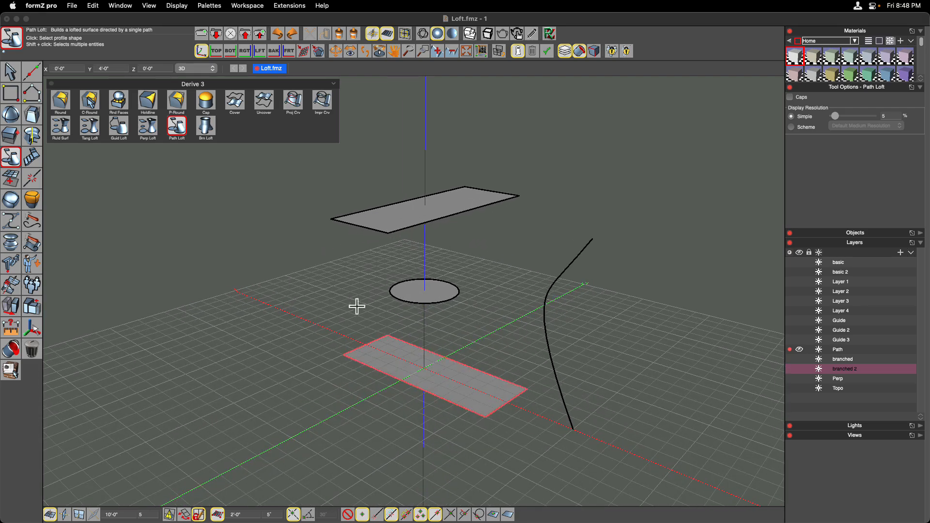
Step: Loft the two rectangles and the circle along the curved path into a wavy surface
{"action": "left_click", "coordinate": [60, 127]}
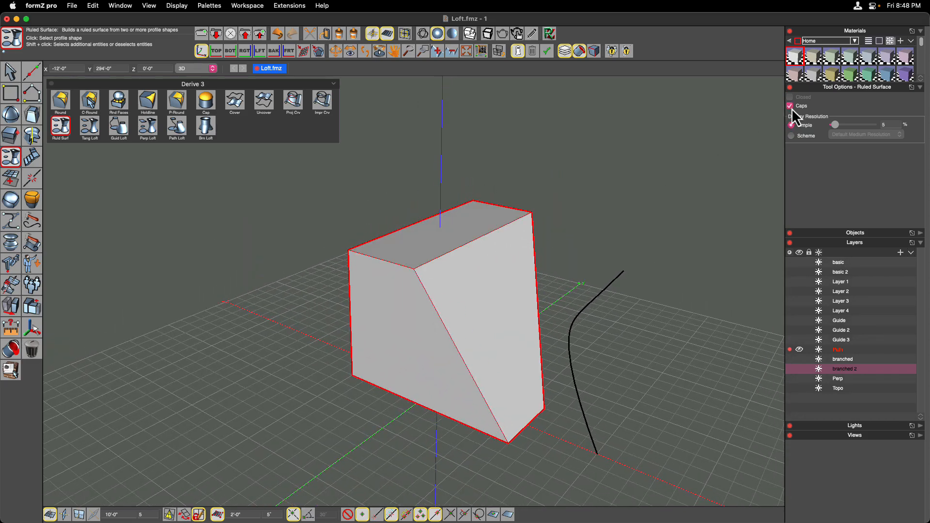
{"action": "left_click_drag", "start_coordinate": [444, 297], "coordinate": [415, 249]}
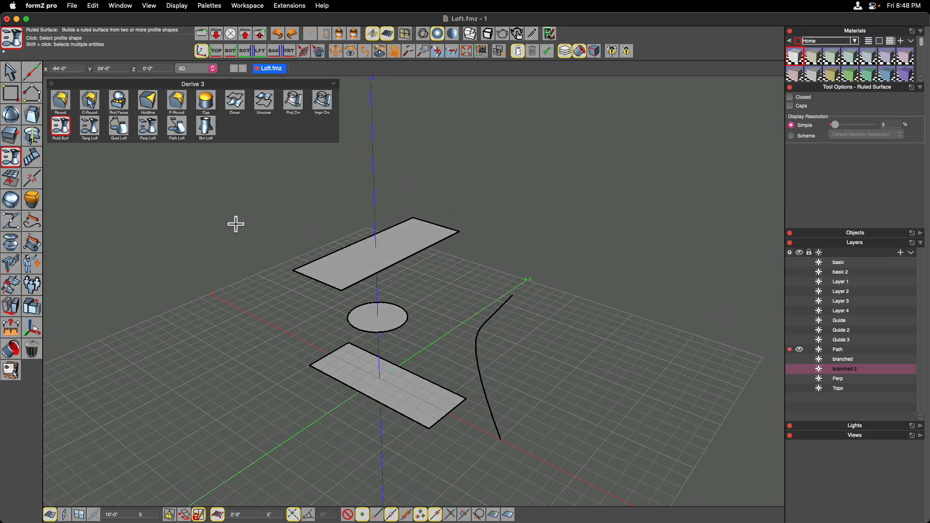
{"action": "left_click", "coordinate": [175, 125]}
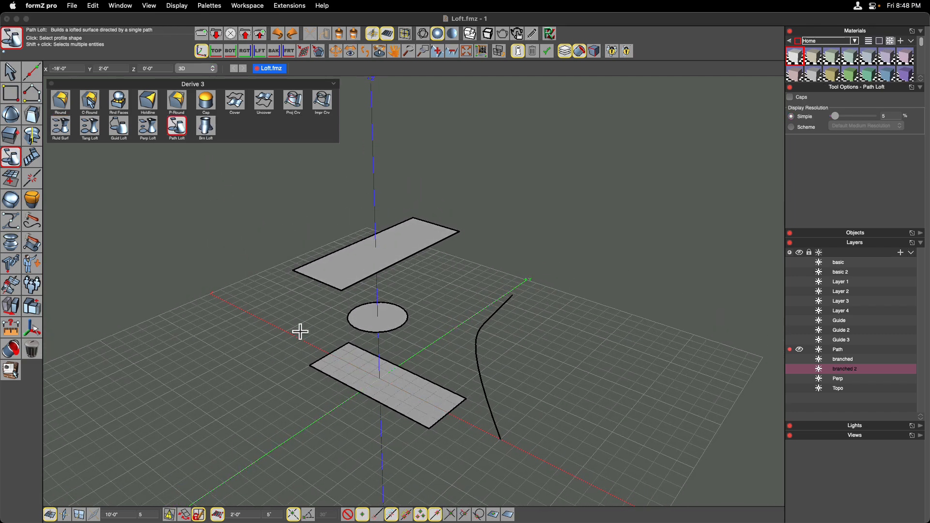
{"action": "left_click", "coordinate": [356, 252]}
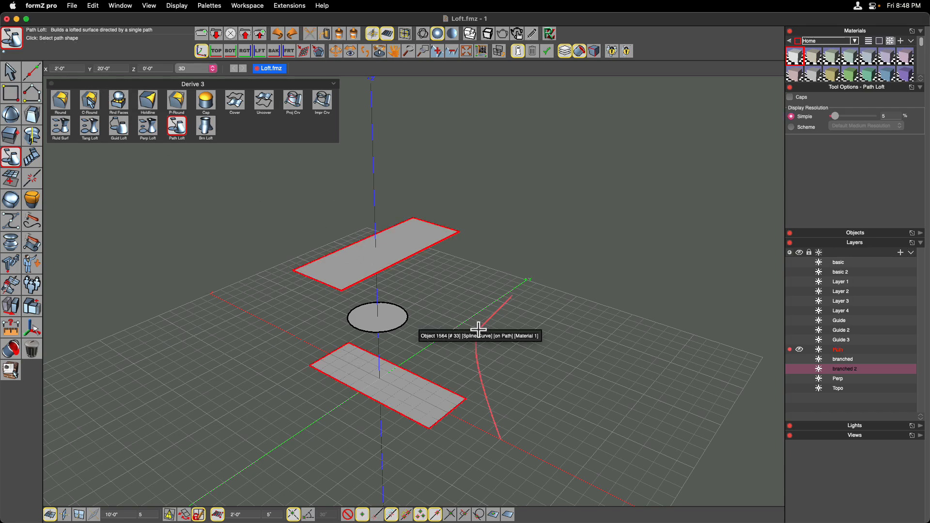
{"action": "left_click", "coordinate": [503, 332]}
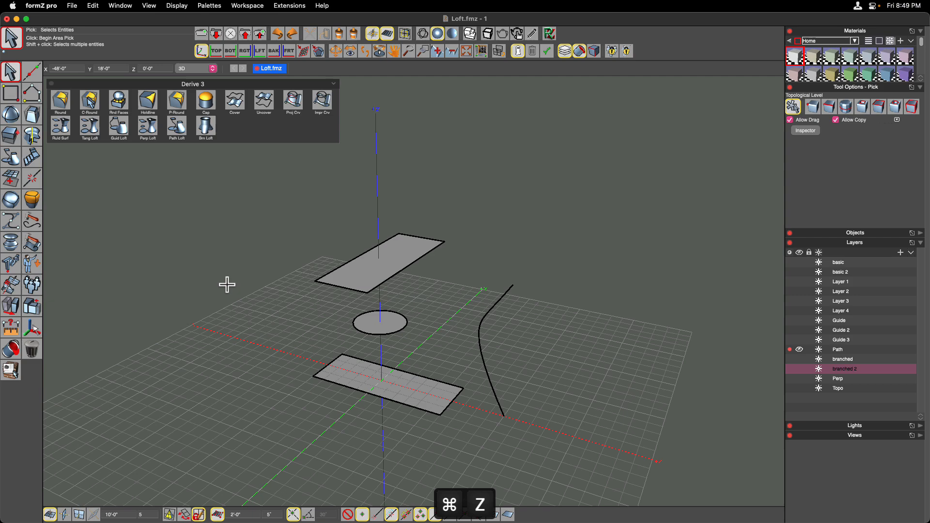
Step: Rebuild the path loft with the curve as path and show the branched layer's profiles
{"action": "left_click", "coordinate": [373, 268]}
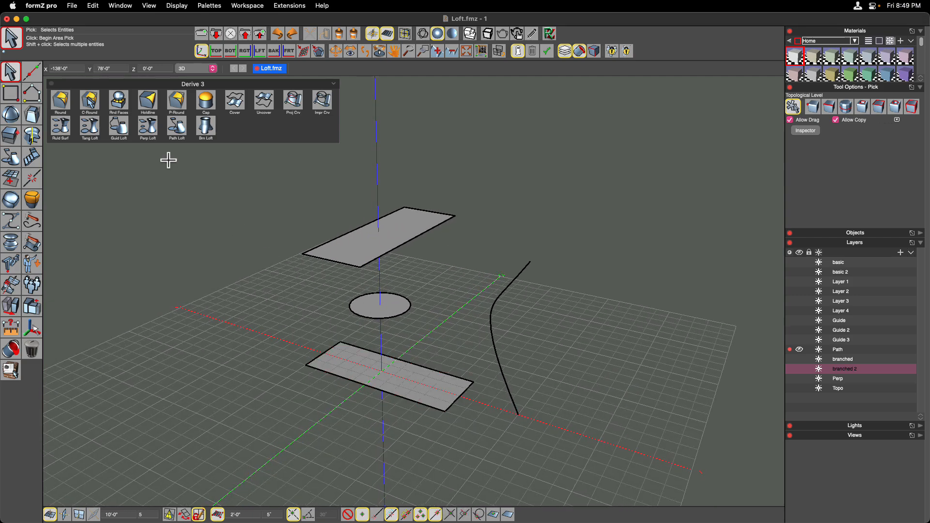
{"action": "left_click", "coordinate": [176, 126]}
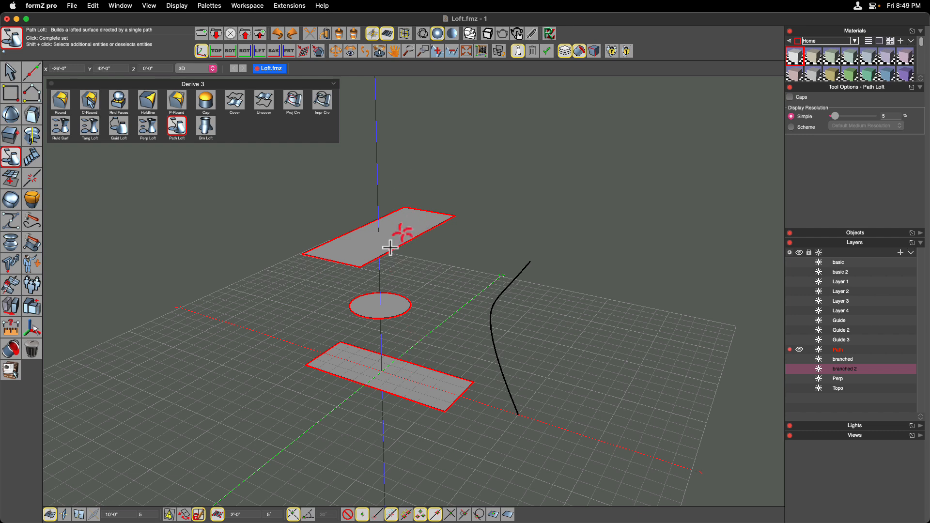
{"action": "mouse_move", "coordinate": [409, 455]}
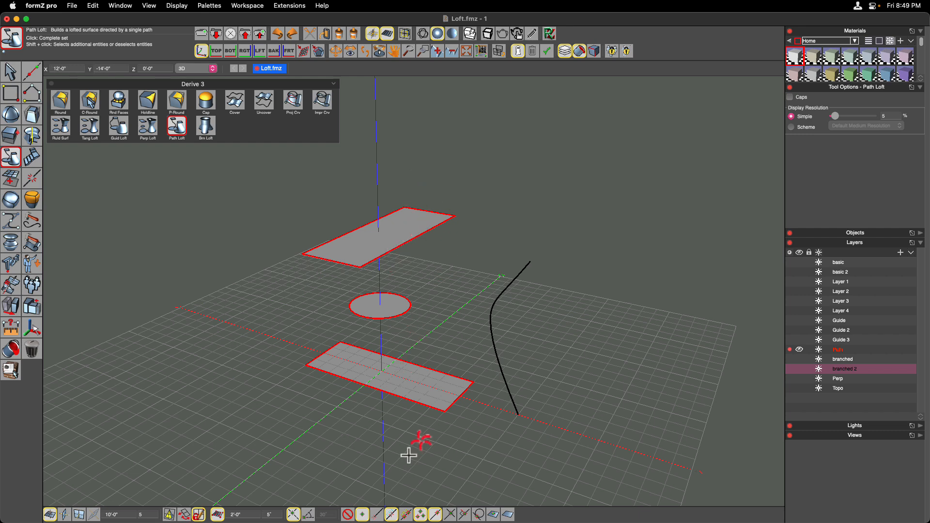
{"action": "mouse_move", "coordinate": [430, 326]}
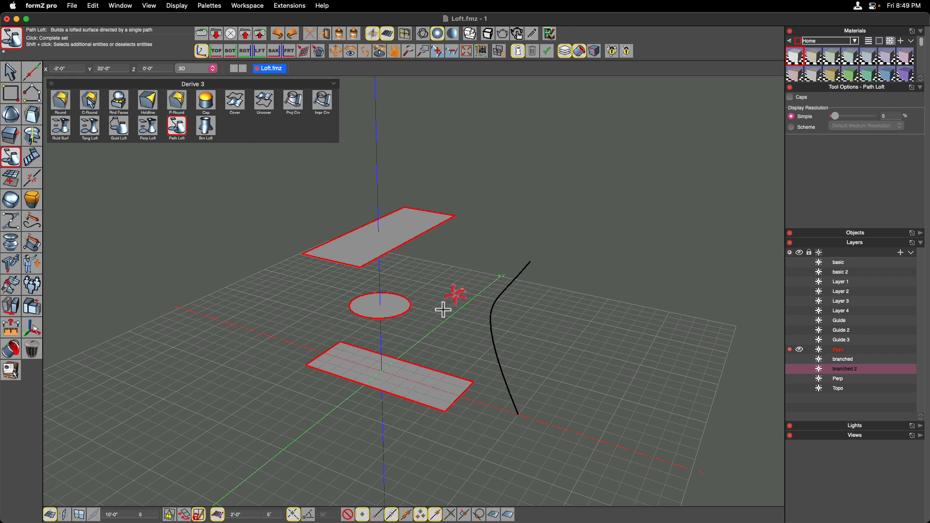
{"action": "left_click", "coordinate": [504, 327]}
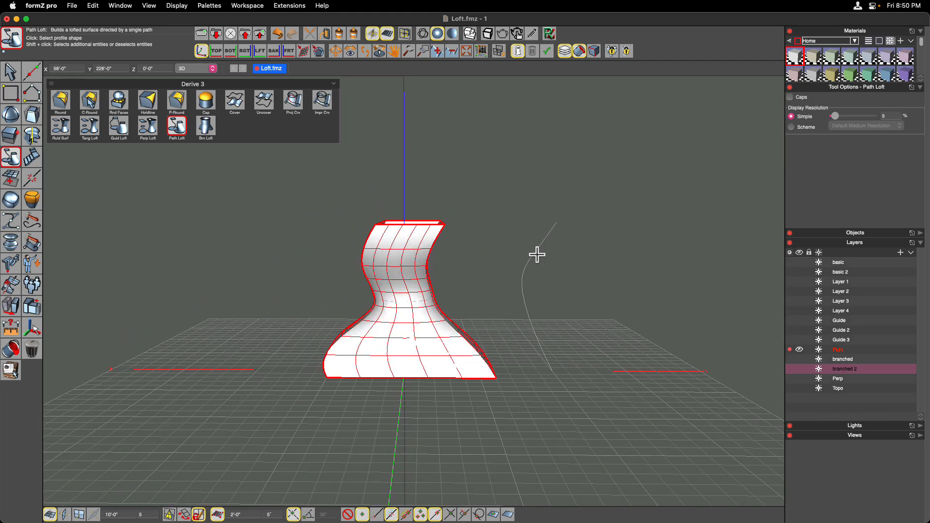
{"action": "mouse_move", "coordinate": [425, 209]}
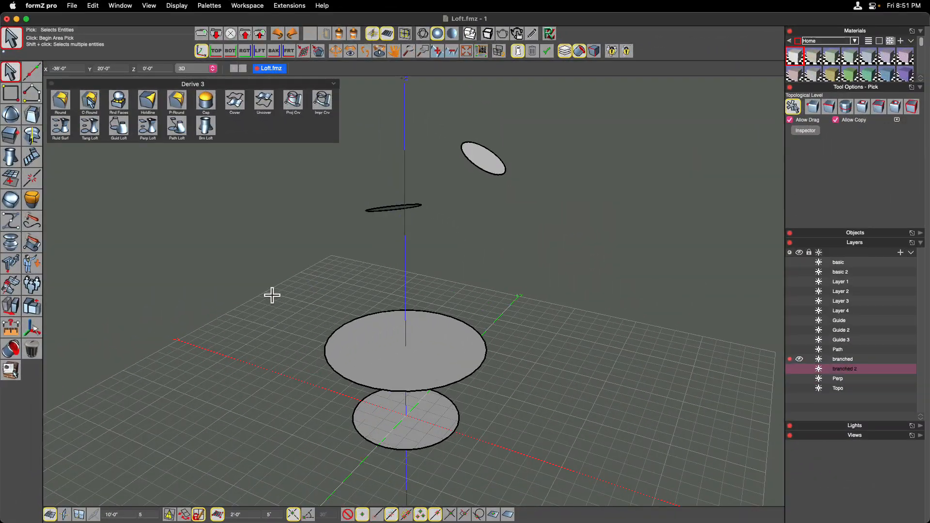
Step: Build a vase-shaped branched loft from the trunk circles and branch ellipses
{"action": "left_click", "coordinate": [205, 126]}
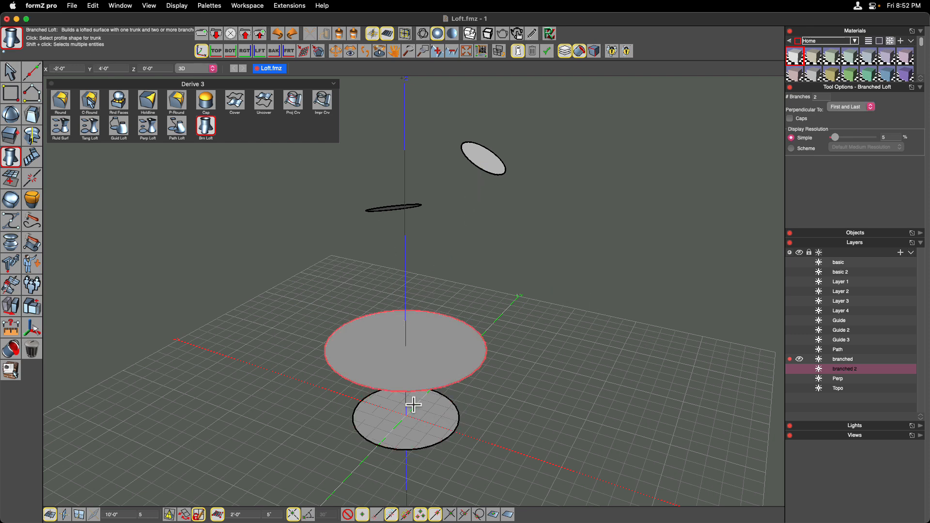
{"action": "left_click", "coordinate": [416, 405]}
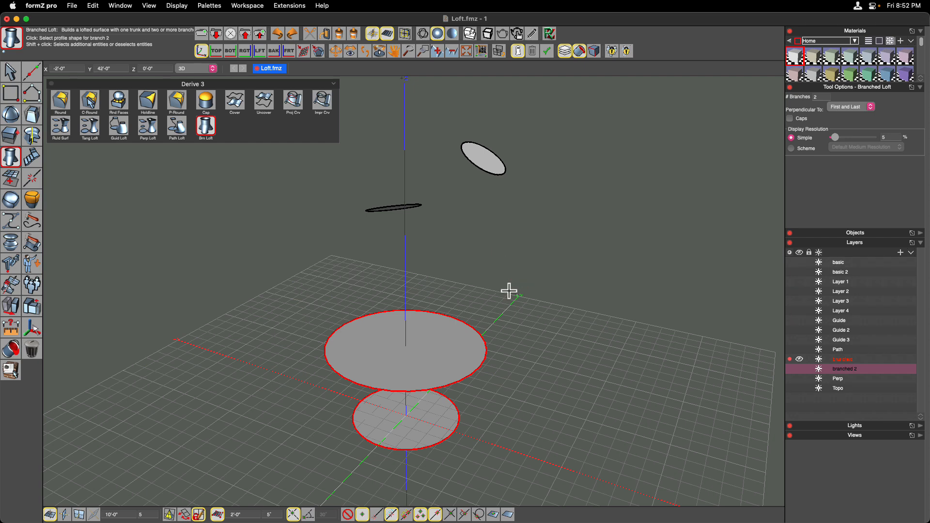
{"action": "mouse_move", "coordinate": [463, 252]}
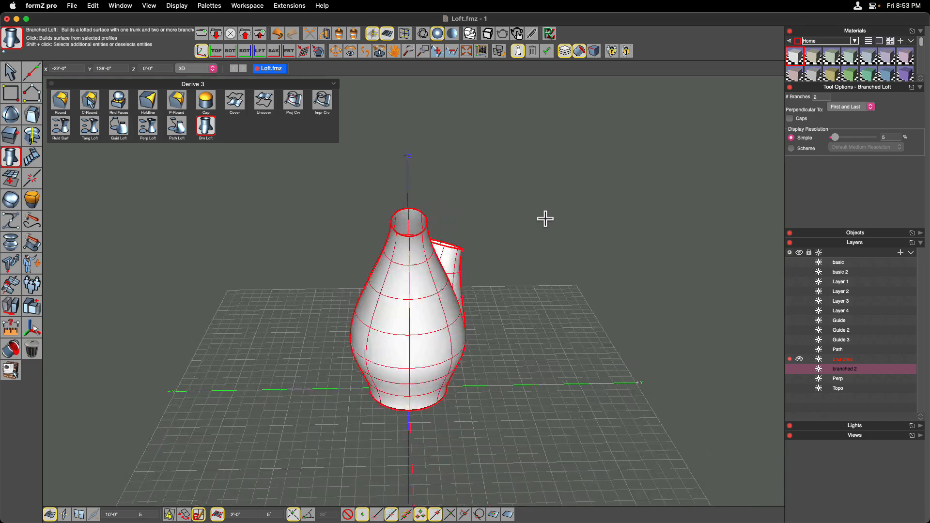
{"action": "left_click_drag", "start_coordinate": [544, 218], "coordinate": [790, 118]}
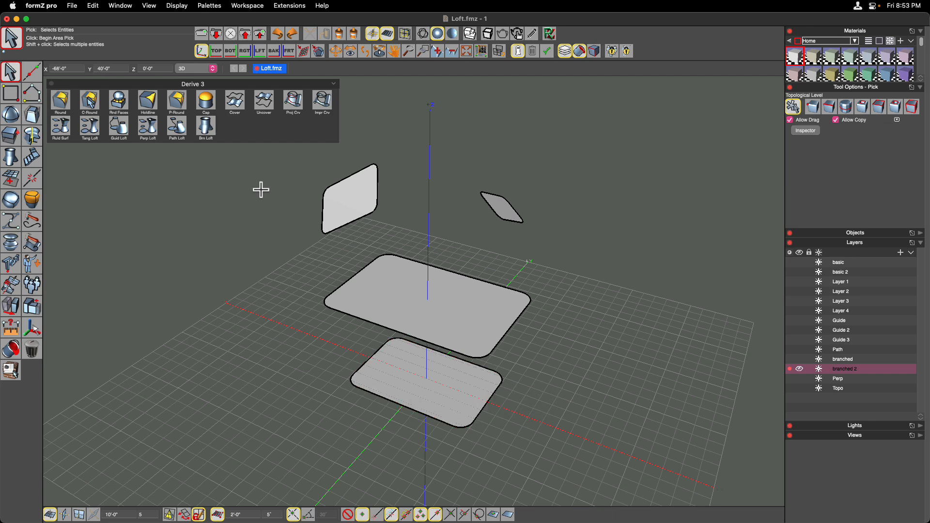
Step: Branched-loft the rounded rectangles with the tilted branch profiles, then show the Perp layer
{"action": "left_click", "coordinate": [206, 126]}
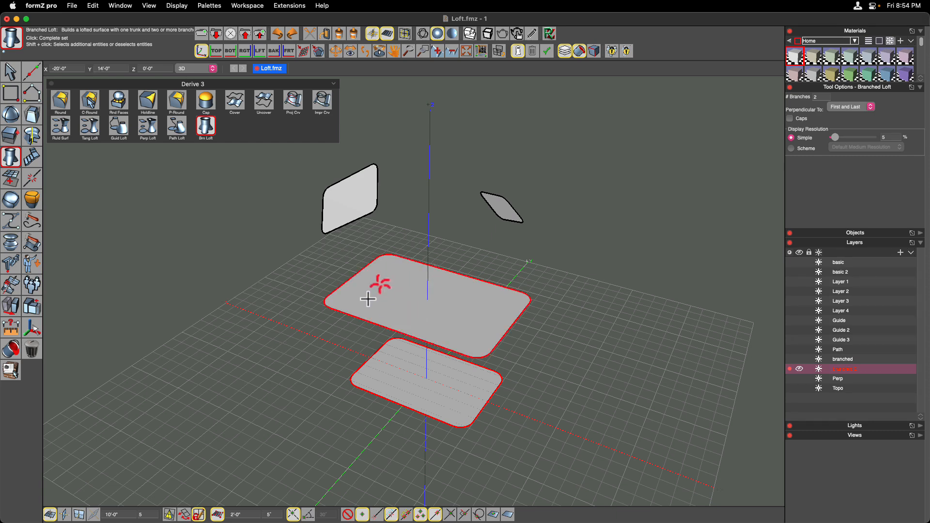
{"action": "mouse_move", "coordinate": [286, 344]}
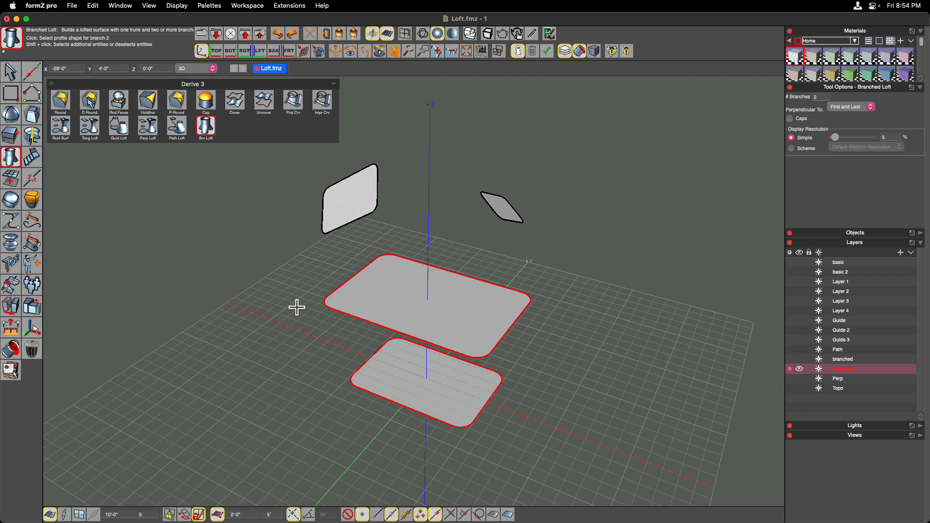
{"action": "left_click", "coordinate": [501, 206]}
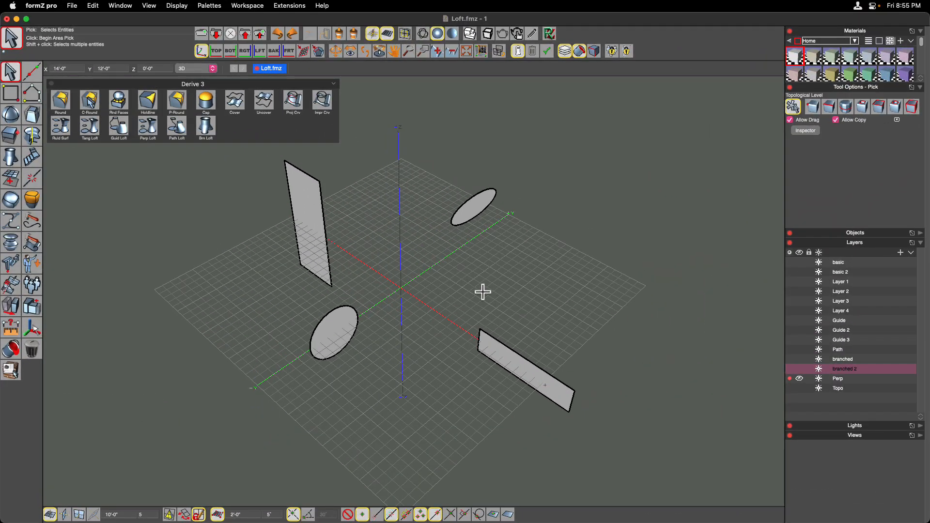
{"action": "mouse_move", "coordinate": [148, 126]}
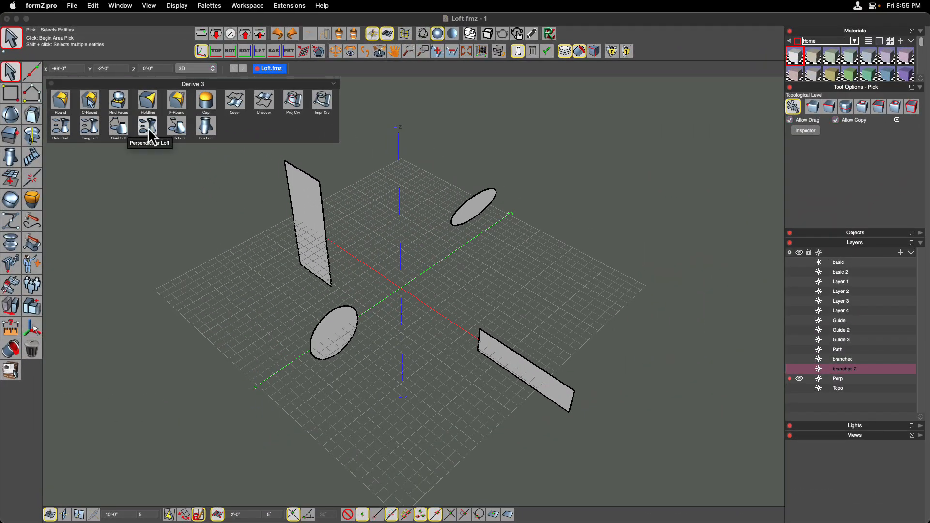
Step: Perpendicular-loft the two rectangles and two ellipses into an open curving surface
{"action": "left_click", "coordinate": [148, 125]}
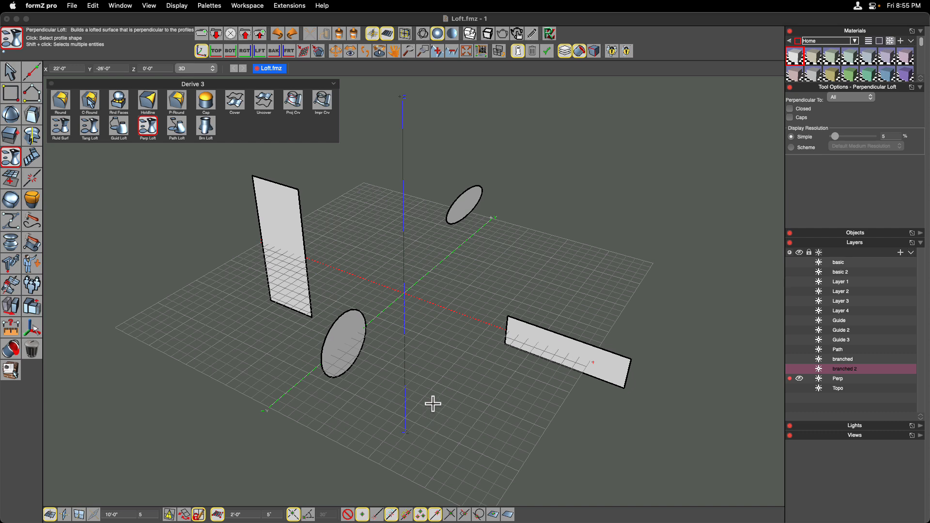
{"action": "mouse_move", "coordinate": [419, 298]}
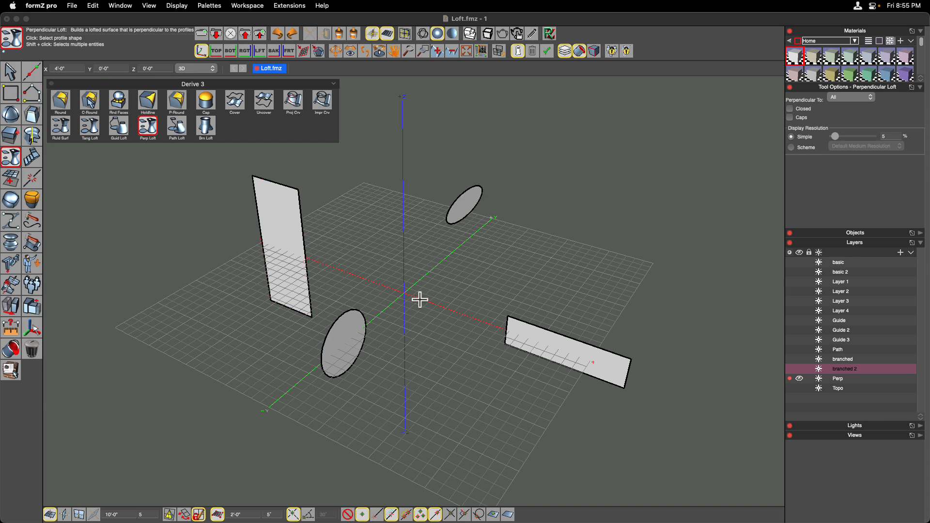
{"action": "left_click", "coordinate": [335, 338]}
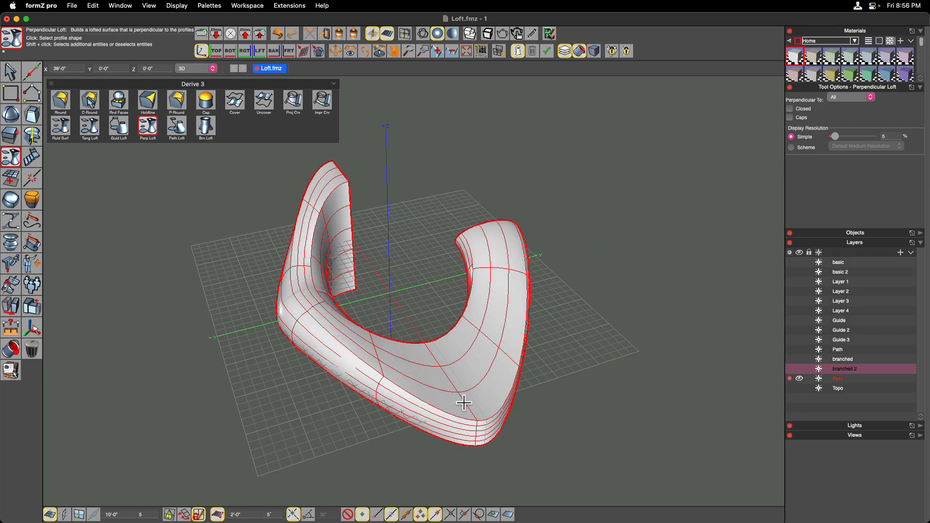
{"action": "left_click_drag", "start_coordinate": [464, 403], "coordinate": [553, 363]}
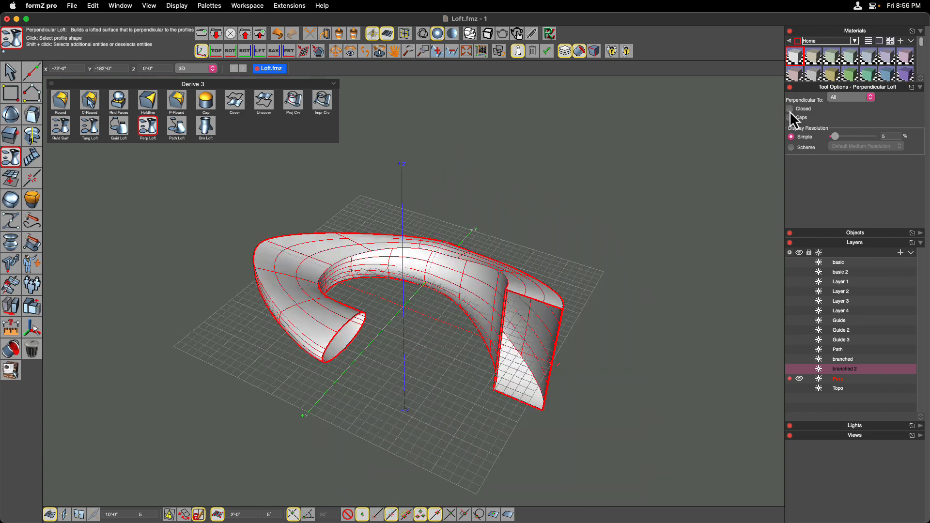
Step: Set the perpendicular loft to Closed so it forms a continuous ring
{"action": "left_click", "coordinate": [791, 108]}
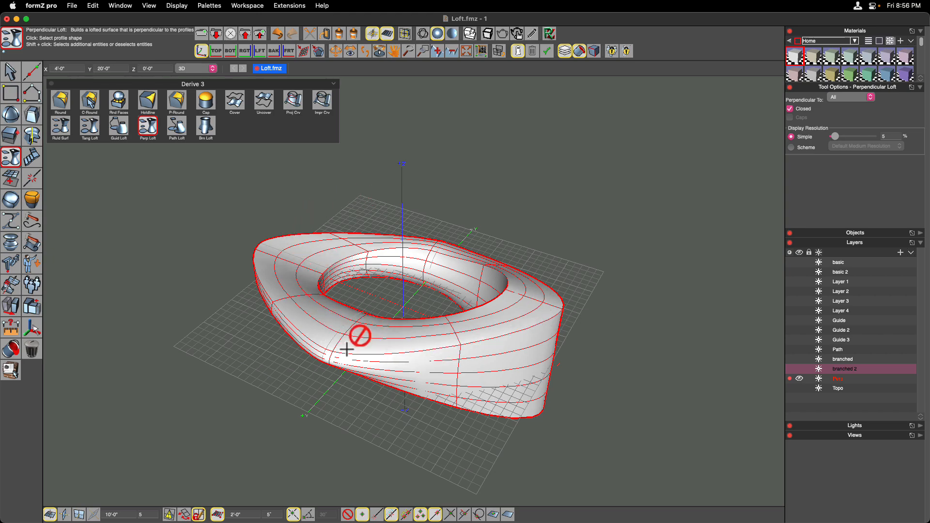
{"action": "left_click_drag", "start_coordinate": [355, 335], "coordinate": [416, 335]}
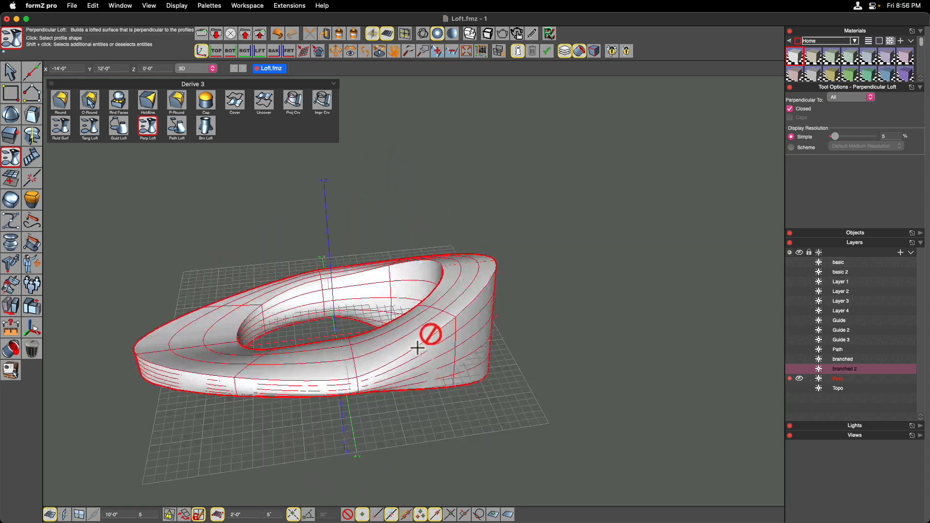
{"action": "left_click_drag", "start_coordinate": [418, 347], "coordinate": [525, 302]}
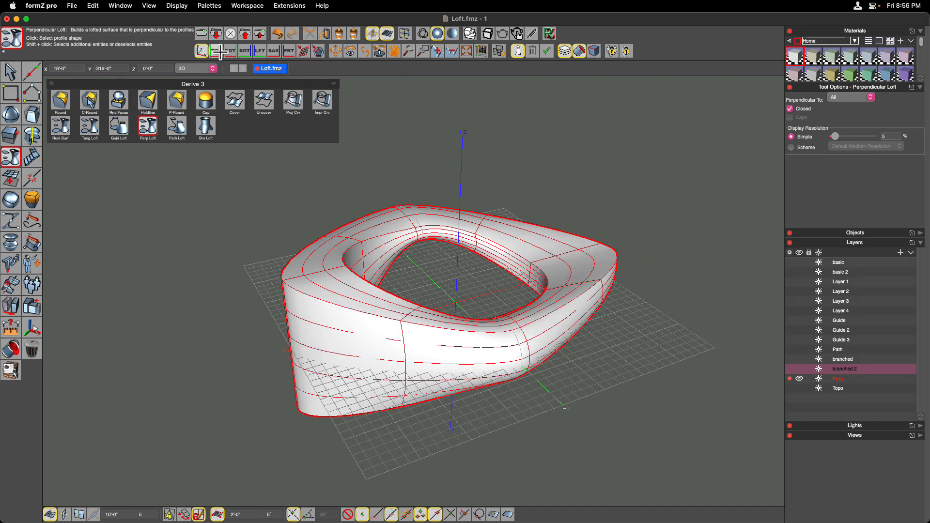
Step: From Top view, compare the ring with Perpendicular To set to All, First and Last, then Last
{"action": "left_click", "coordinate": [216, 51]}
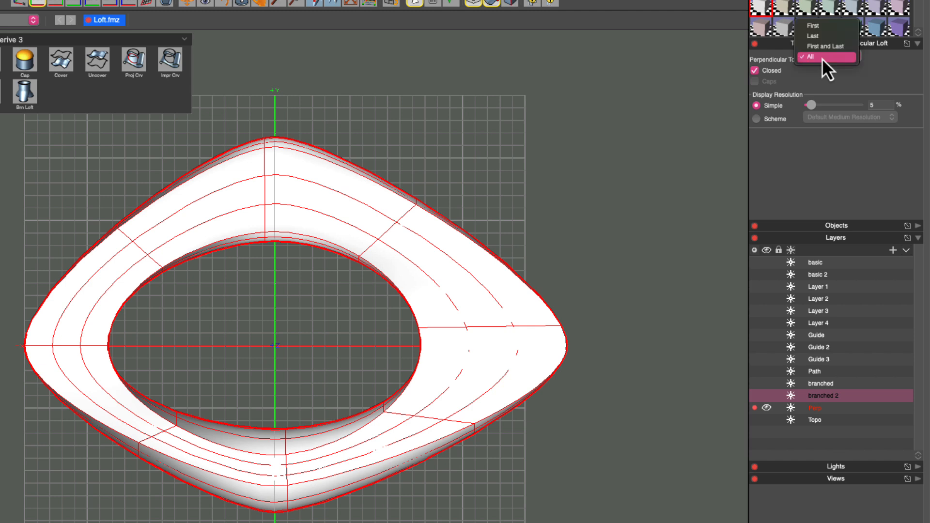
{"action": "left_click", "coordinate": [811, 56]}
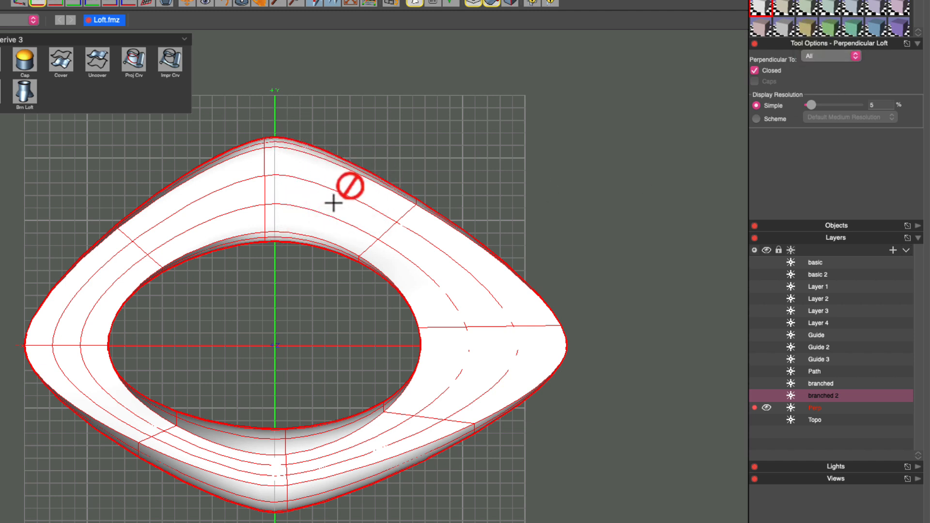
{"action": "mouse_move", "coordinate": [273, 193]}
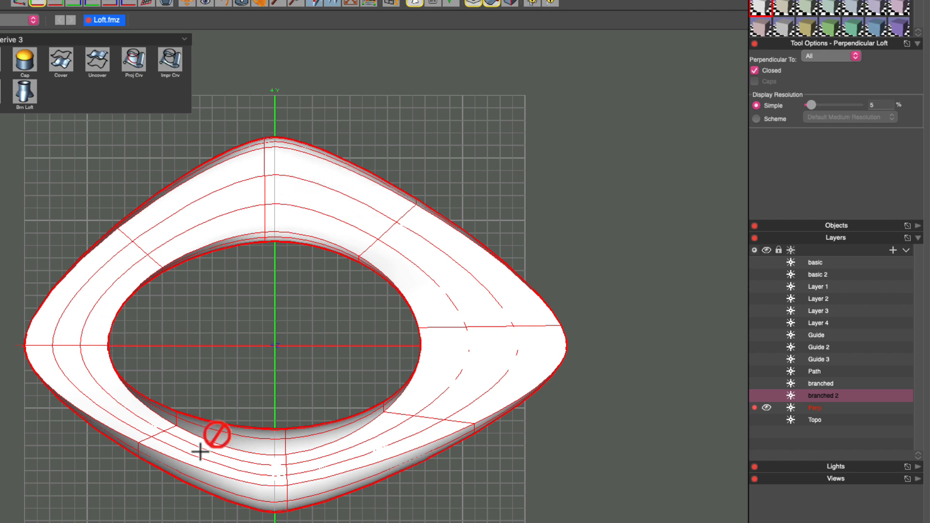
{"action": "left_click", "coordinate": [830, 56]}
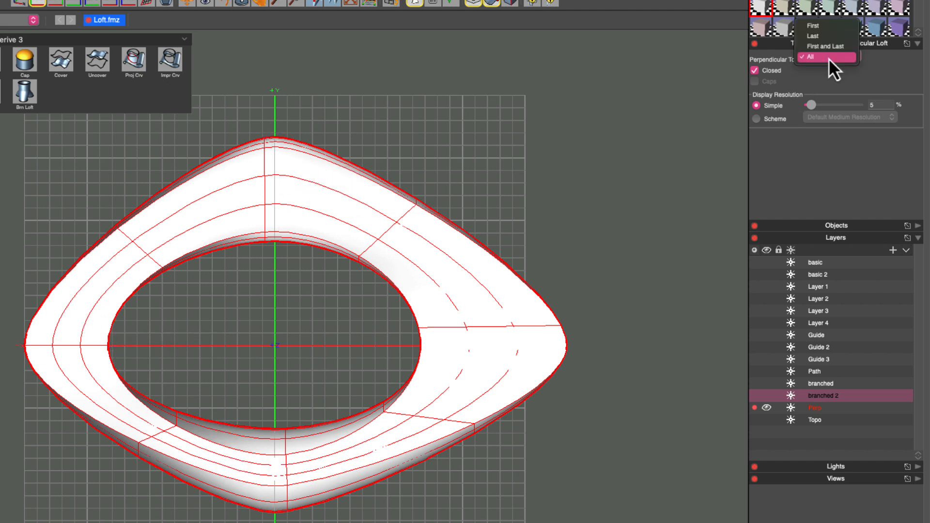
{"action": "left_click", "coordinate": [824, 46]}
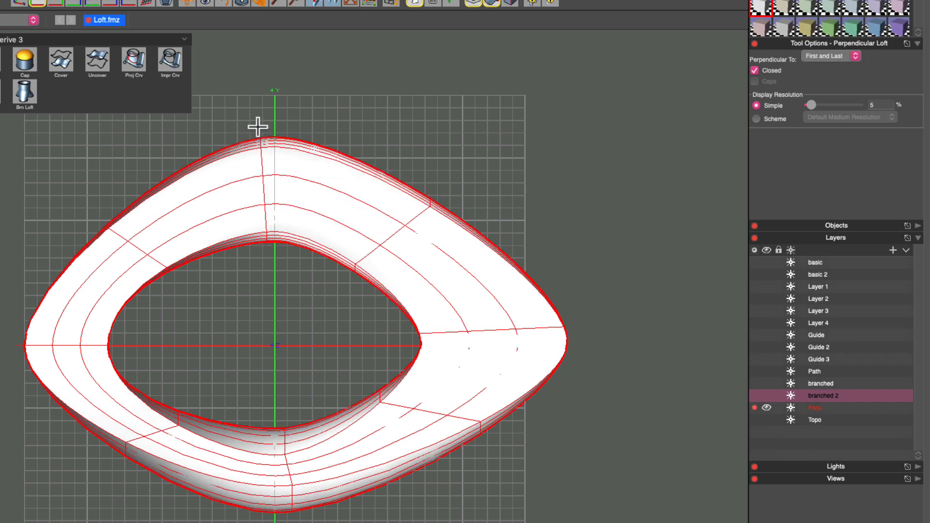
{"action": "mouse_move", "coordinate": [274, 136]}
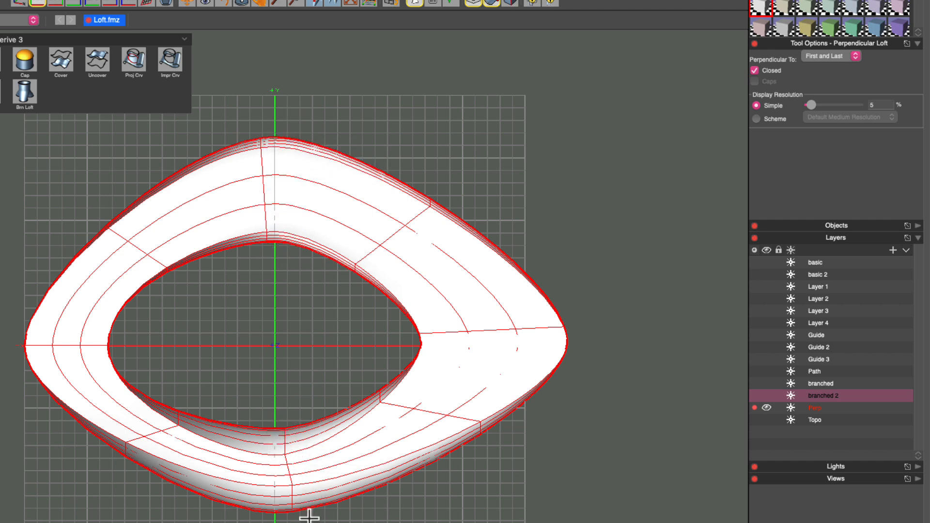
{"action": "left_click", "coordinate": [830, 57]}
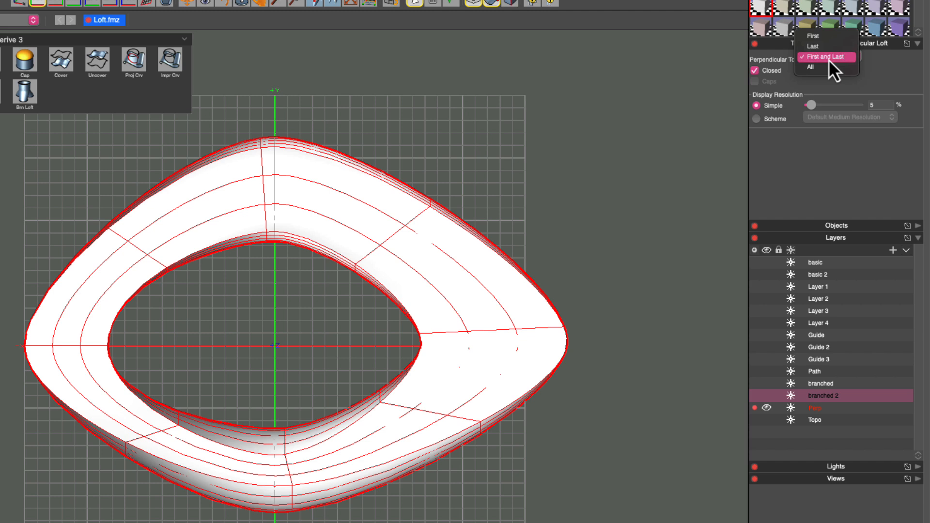
{"action": "left_click", "coordinate": [812, 46]}
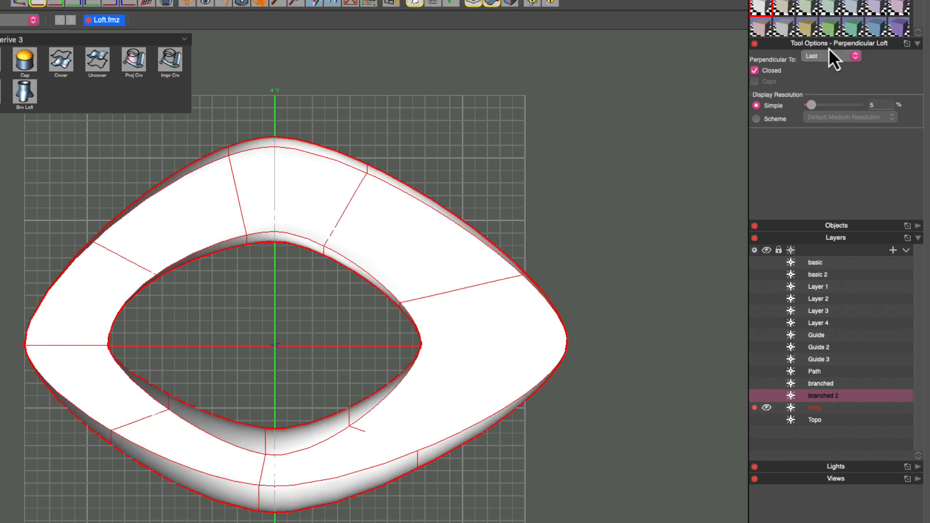
Step: Compare Perpendicular To First and All, ending with the loft perpendicular to First only
{"action": "left_click", "coordinate": [826, 56]}
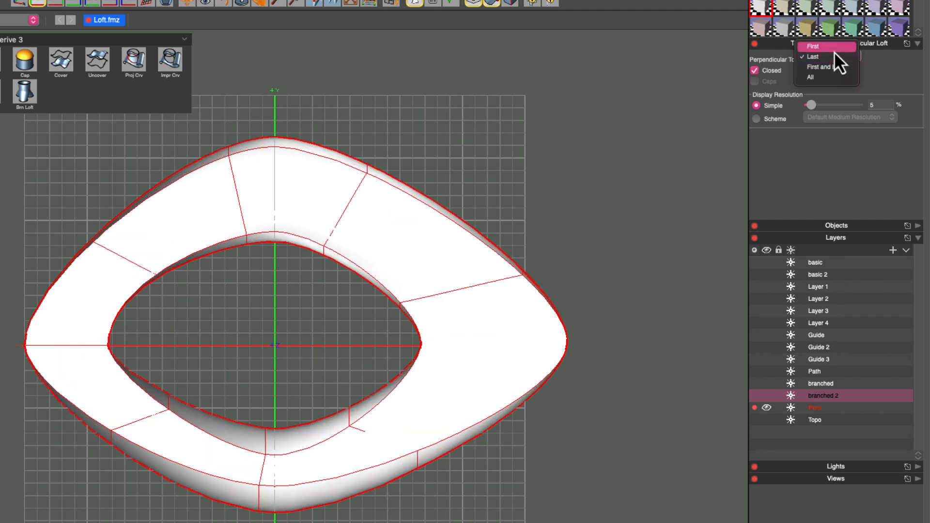
{"action": "left_click", "coordinate": [813, 47]}
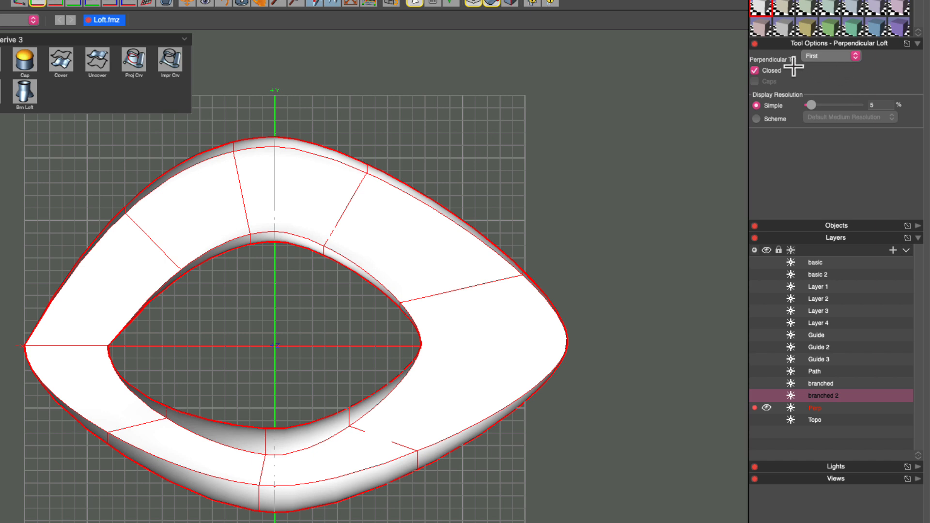
{"action": "left_click", "coordinate": [852, 55]}
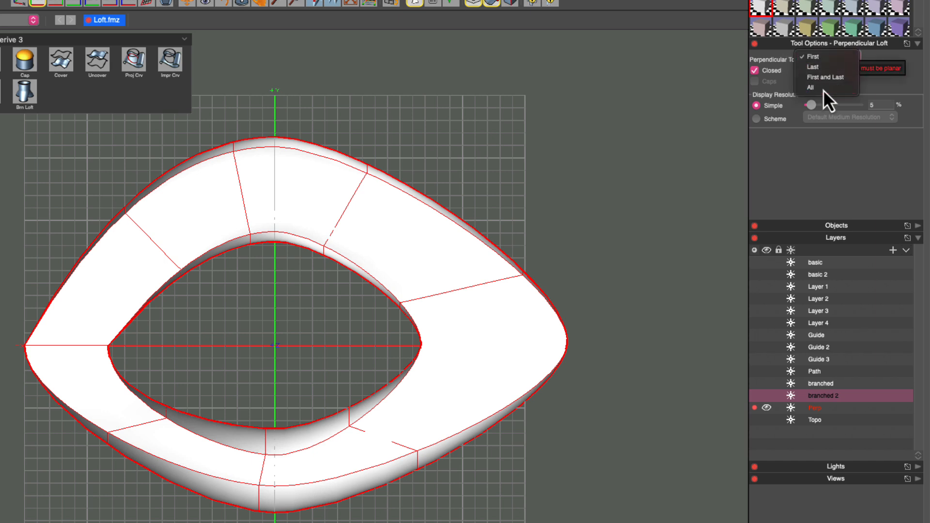
{"action": "left_click", "coordinate": [810, 87]}
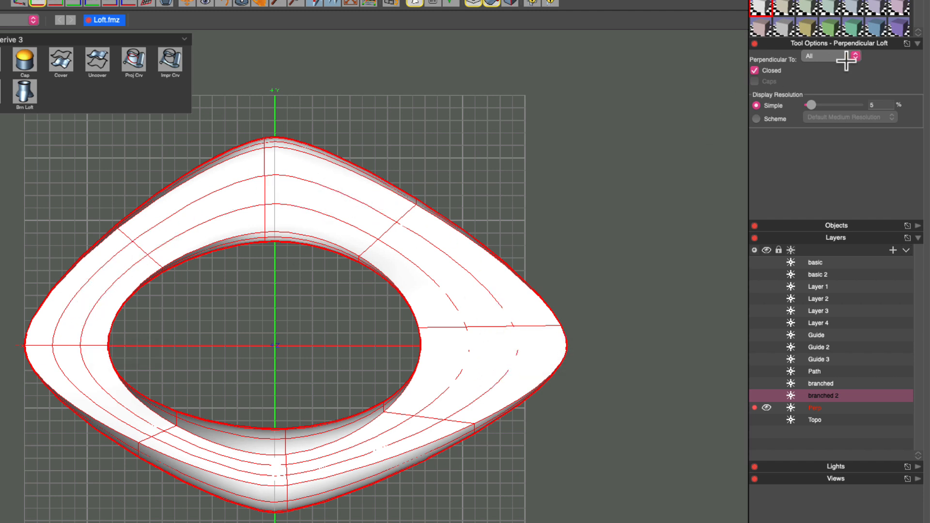
{"action": "left_click", "coordinate": [830, 56]}
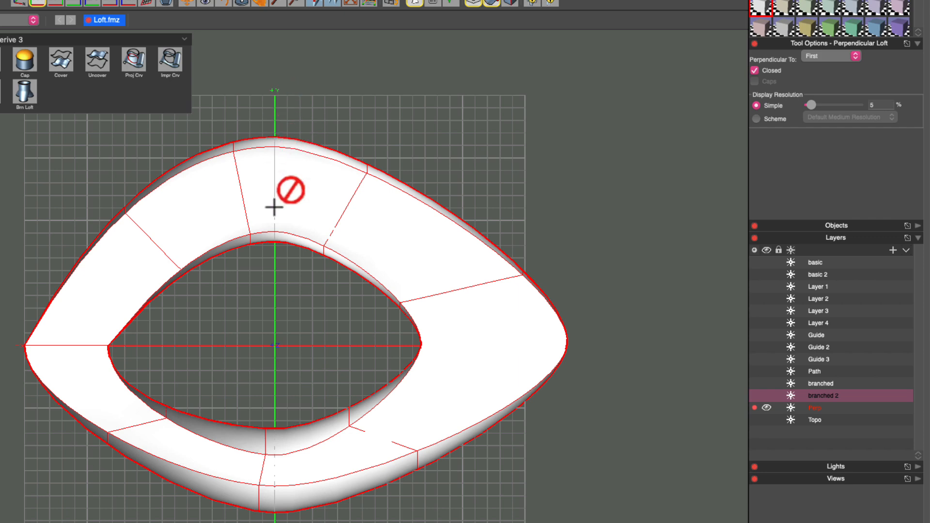
{"action": "mouse_move", "coordinate": [497, 344]}
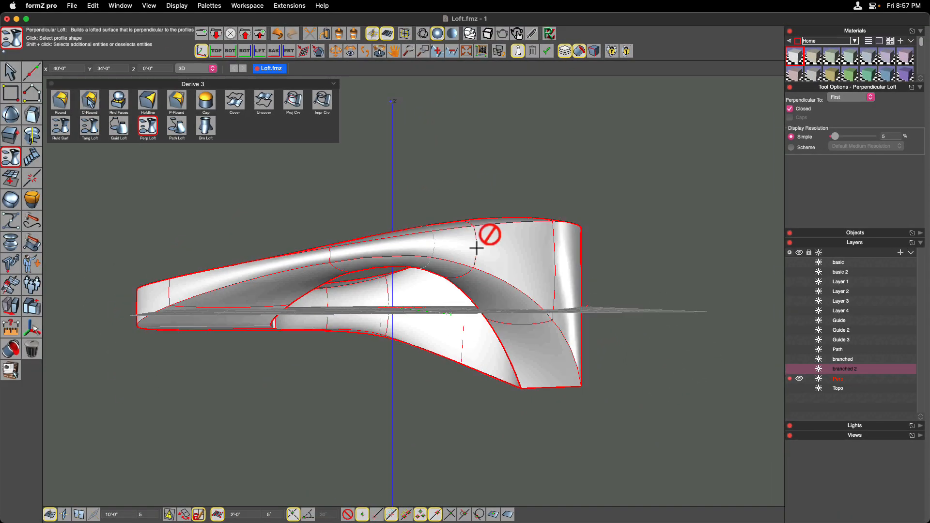
Step: Set Perpendicular To back so the closed ring is built evenly through all profiles
{"action": "left_click", "coordinate": [850, 97]}
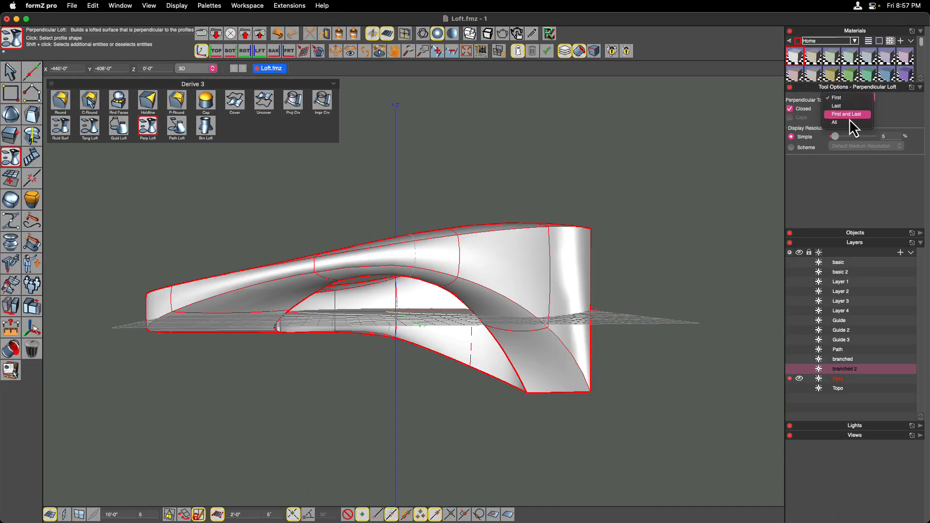
{"action": "left_click", "coordinate": [834, 122]}
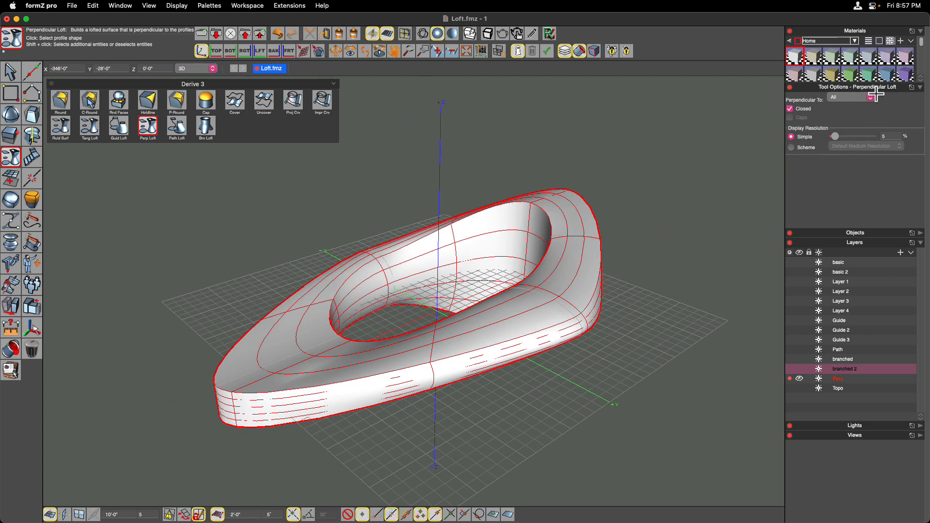
{"action": "mouse_move", "coordinate": [624, 291]}
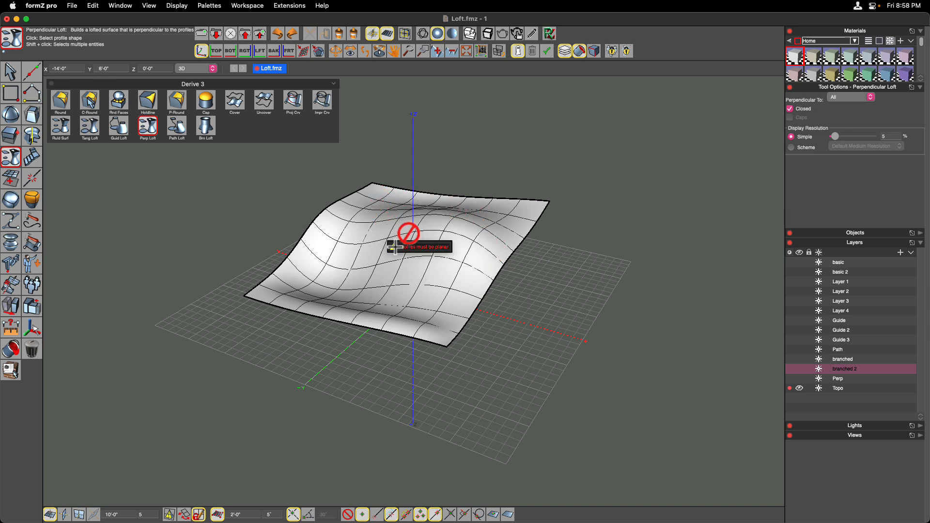
{"action": "mouse_move", "coordinate": [274, 213]}
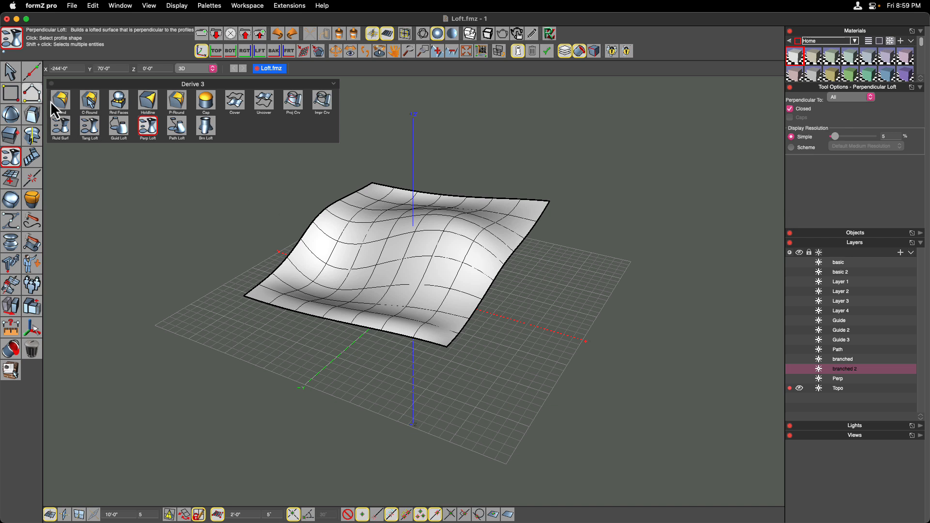
Step: Draw a flat rectangle through the Topo surface corners with Lock To Plane Through First Point
{"action": "left_click", "coordinate": [31, 94]}
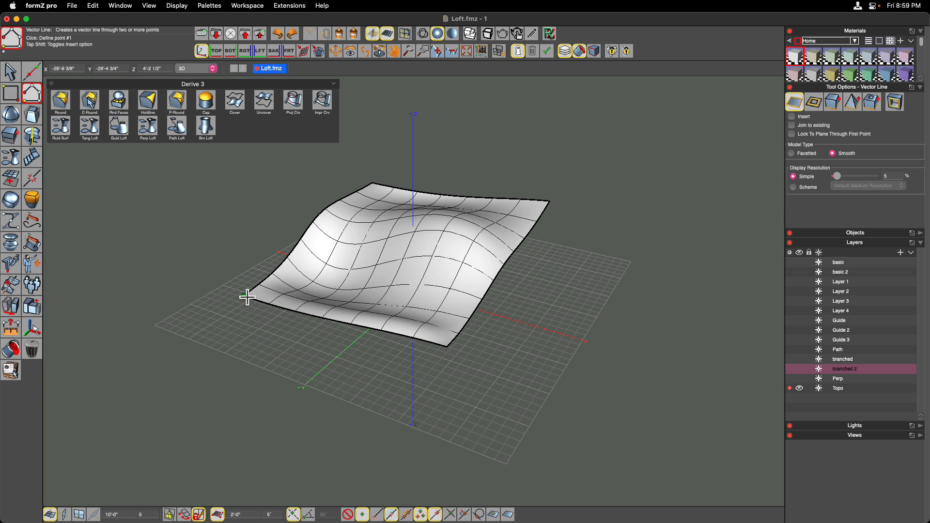
{"action": "mouse_move", "coordinate": [469, 350]}
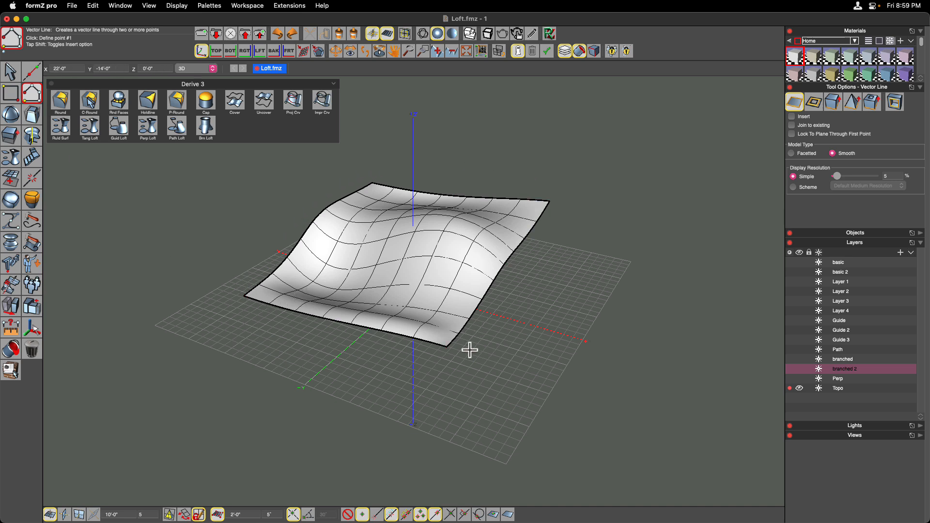
{"action": "mouse_move", "coordinate": [475, 356]}
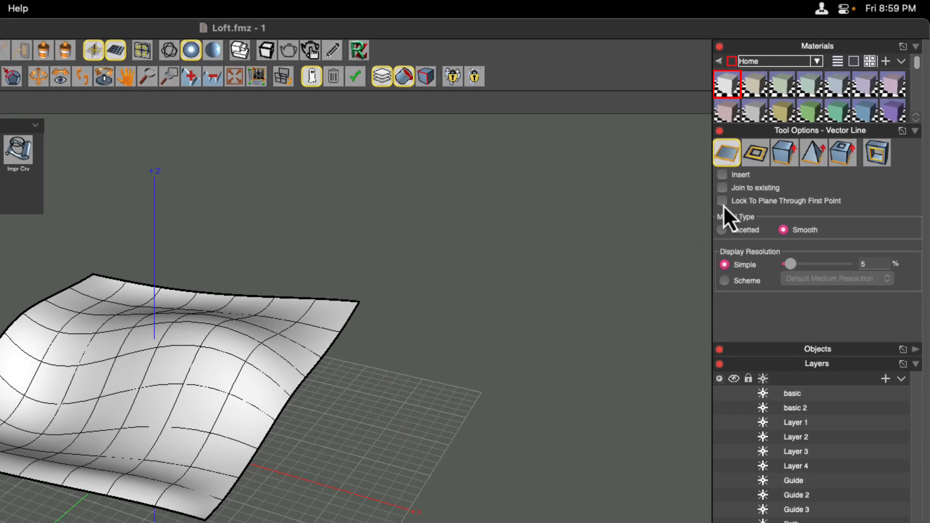
{"action": "left_click", "coordinate": [721, 200]}
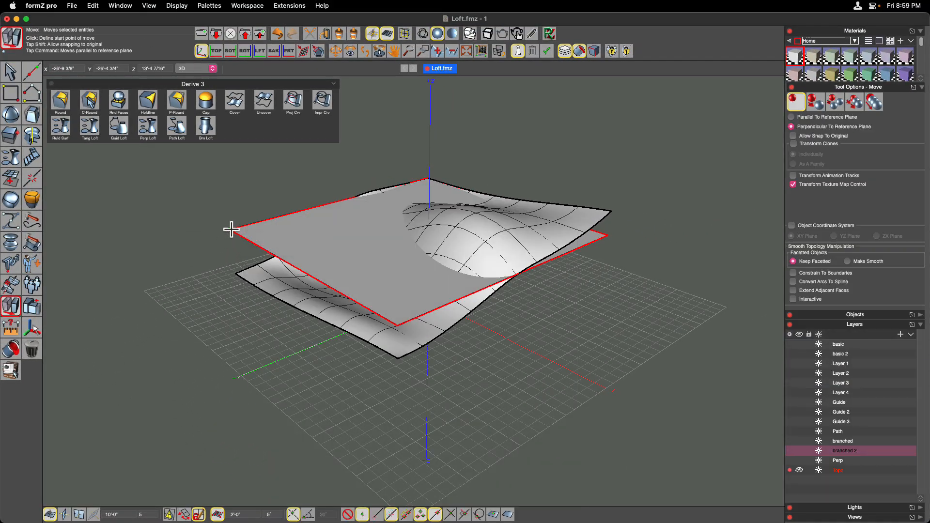
Step: Lower the rectangle below the surface and build ruled side walls between the two profiles
{"action": "left_click_drag", "start_coordinate": [232, 229], "coordinate": [191, 212]}
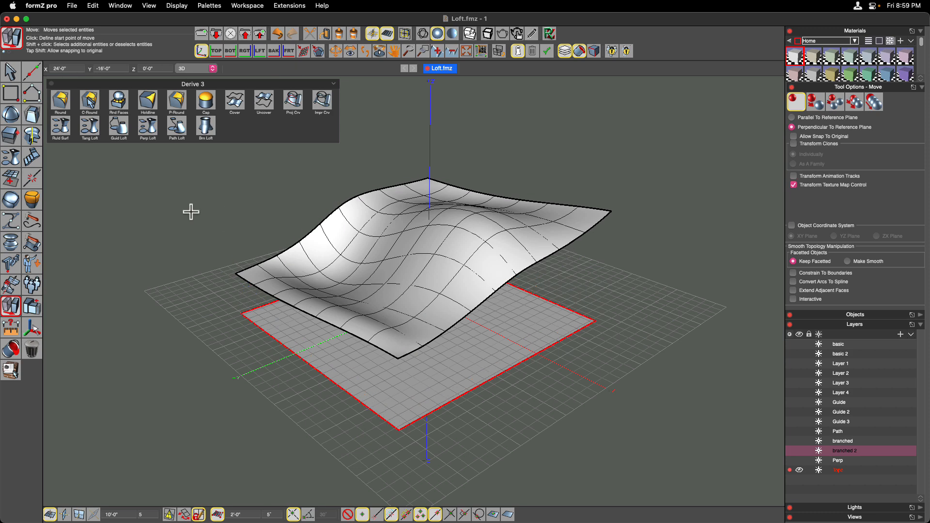
{"action": "left_click", "coordinate": [60, 129]}
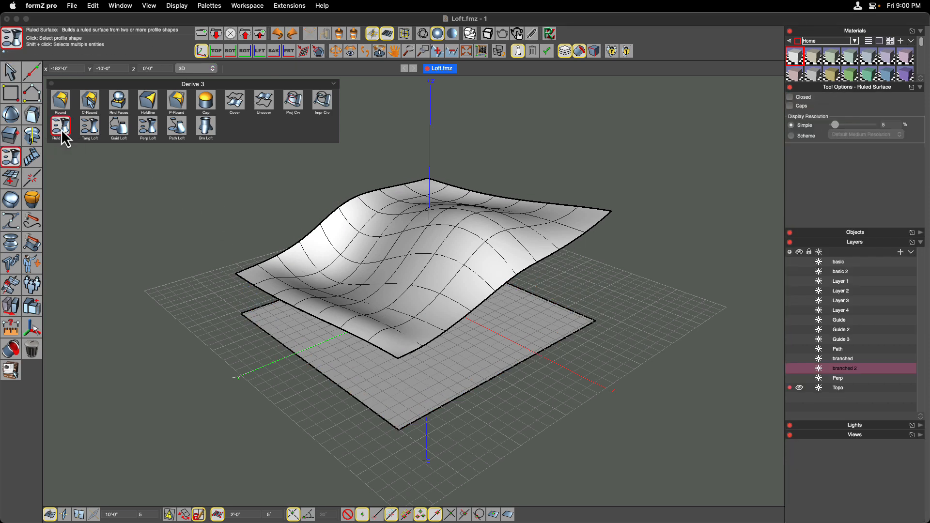
{"action": "mouse_move", "coordinate": [316, 355]}
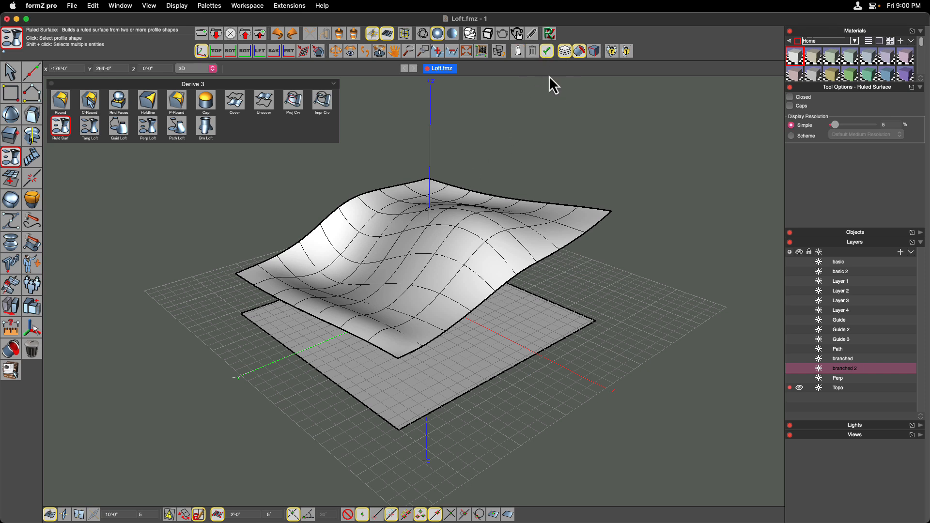
{"action": "mouse_move", "coordinate": [371, 380]}
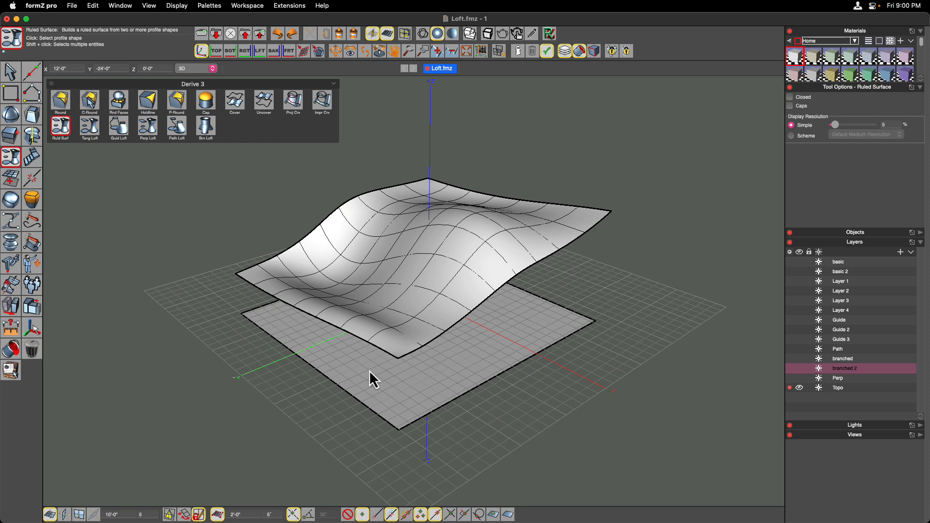
{"action": "left_click", "coordinate": [406, 397]}
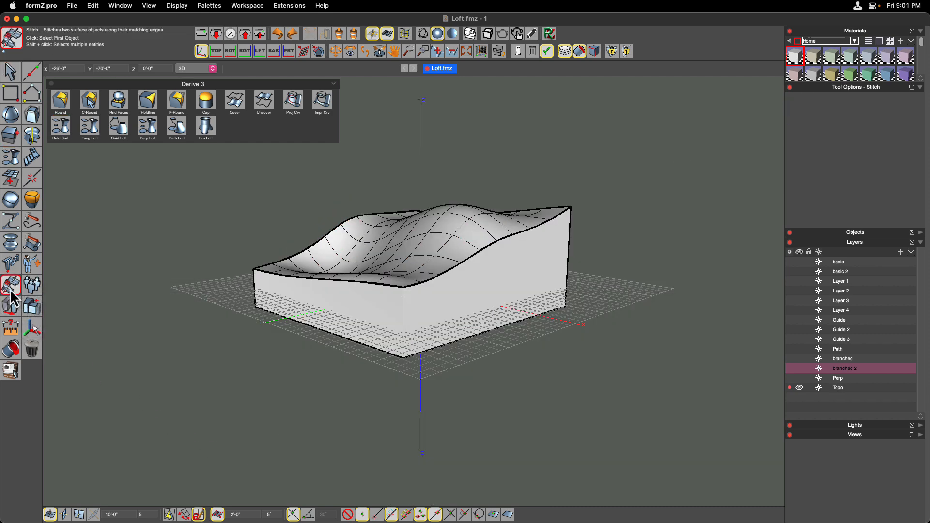
{"action": "mouse_move", "coordinate": [452, 167]}
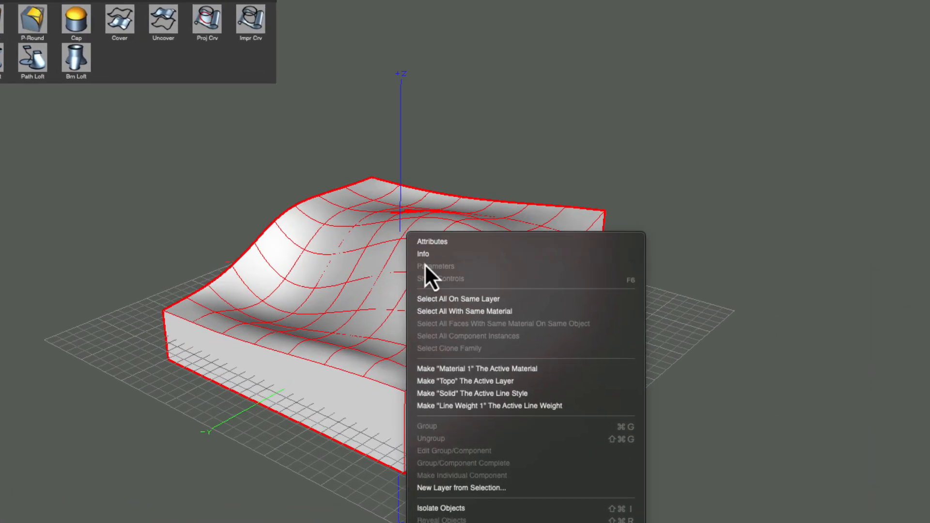
Step: Stitch the top, walls and base into one solid block and check its Info
{"action": "left_click", "coordinate": [423, 254]}
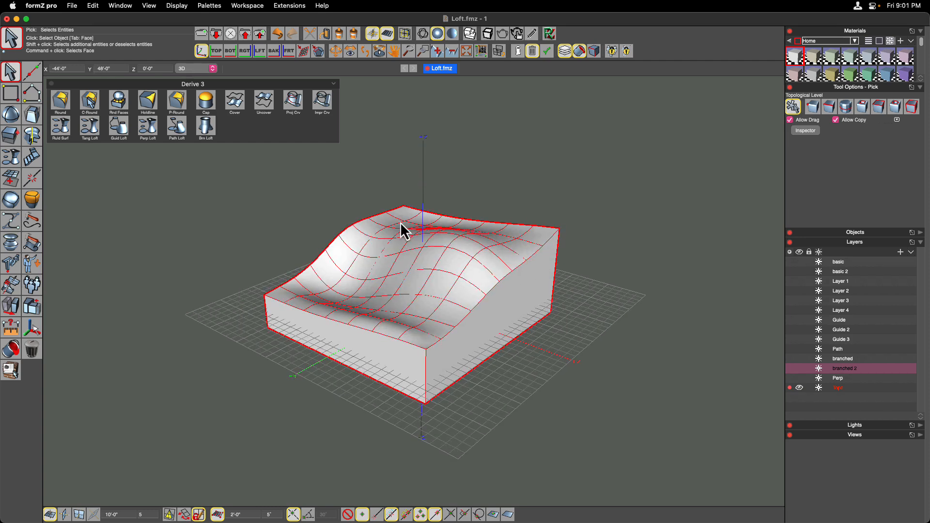
{"action": "mouse_move", "coordinate": [408, 320]}
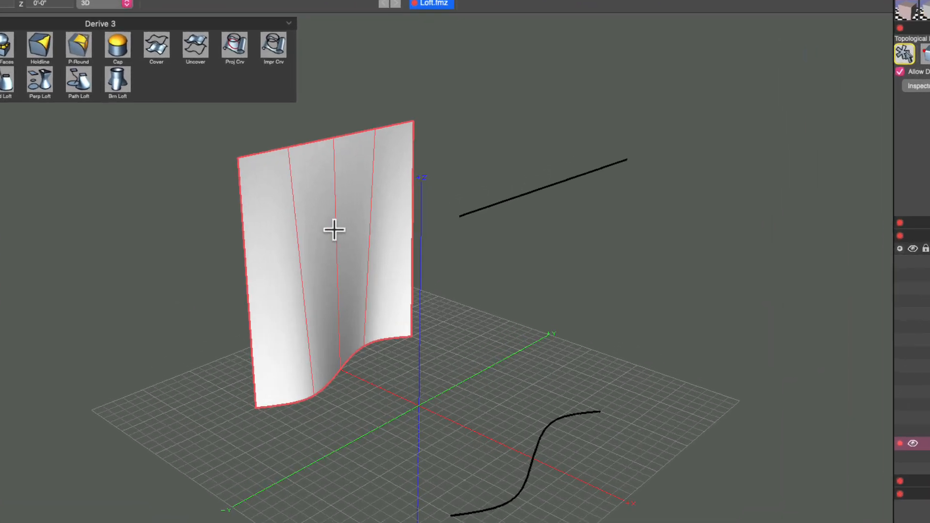
Step: Show the options for the ruled wall lofted between the line and the S-curve
{"action": "right_click", "coordinate": [334, 230]}
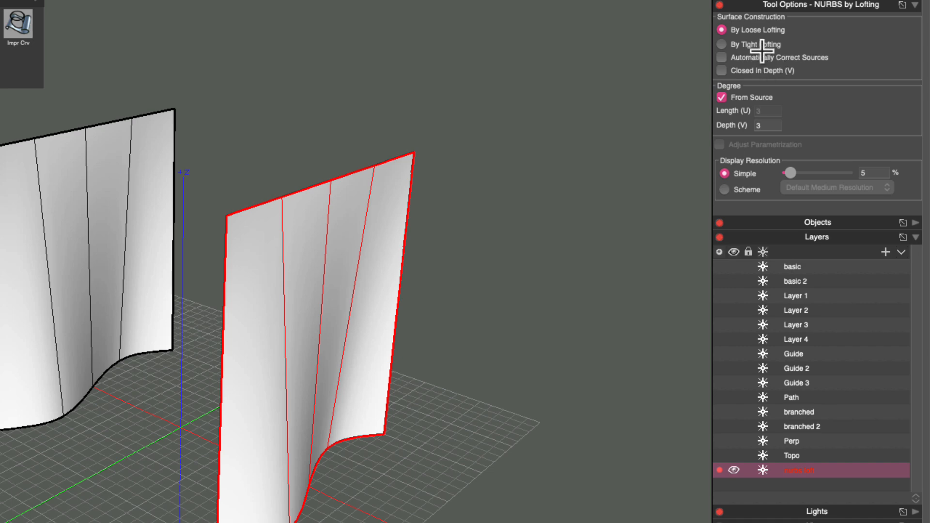
{"action": "mouse_move", "coordinate": [804, 65]}
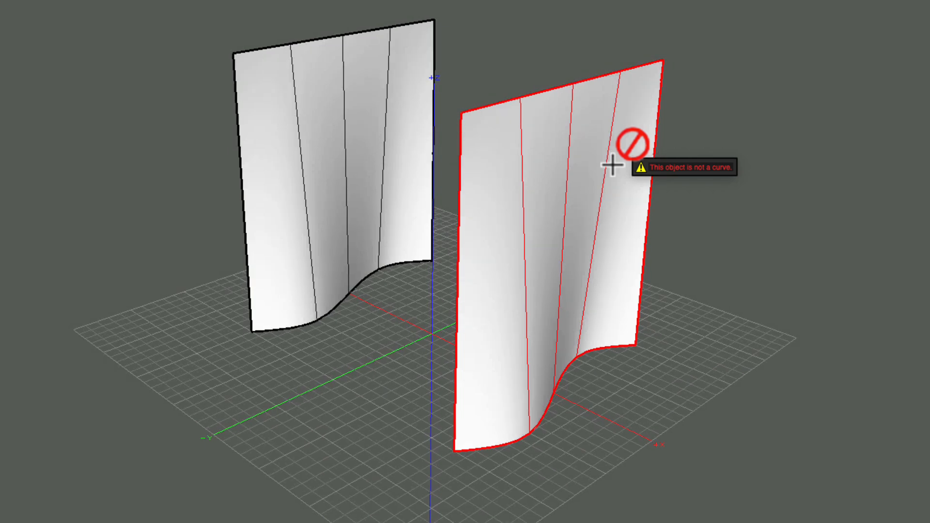
{"action": "mouse_move", "coordinate": [535, 245]}
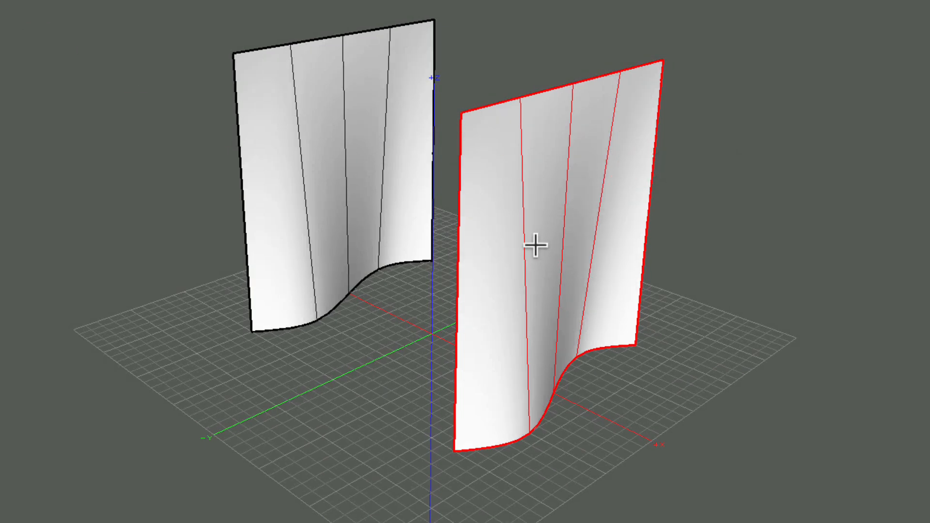
Step: Display the NURBS wall's control points via its options, then dismiss the menu
{"action": "right_click", "coordinate": [535, 245]}
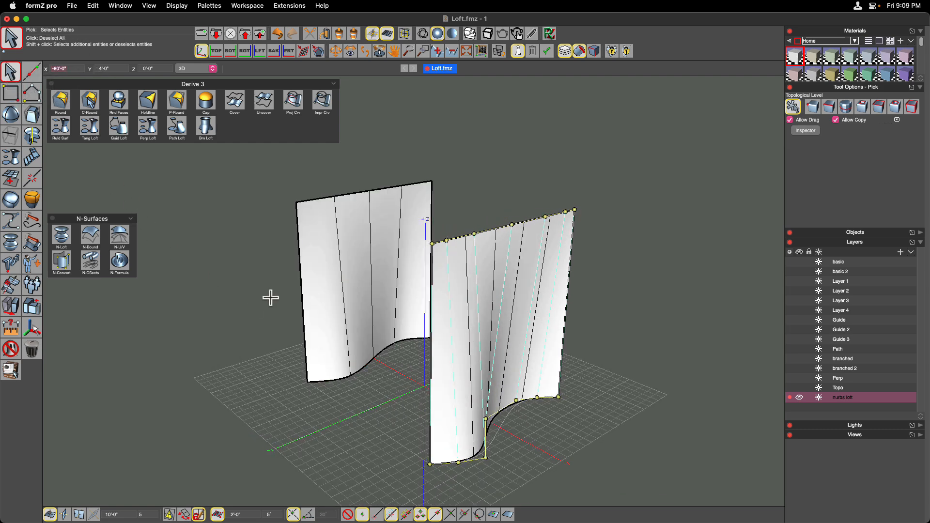
{"action": "right_click", "coordinate": [361, 285]}
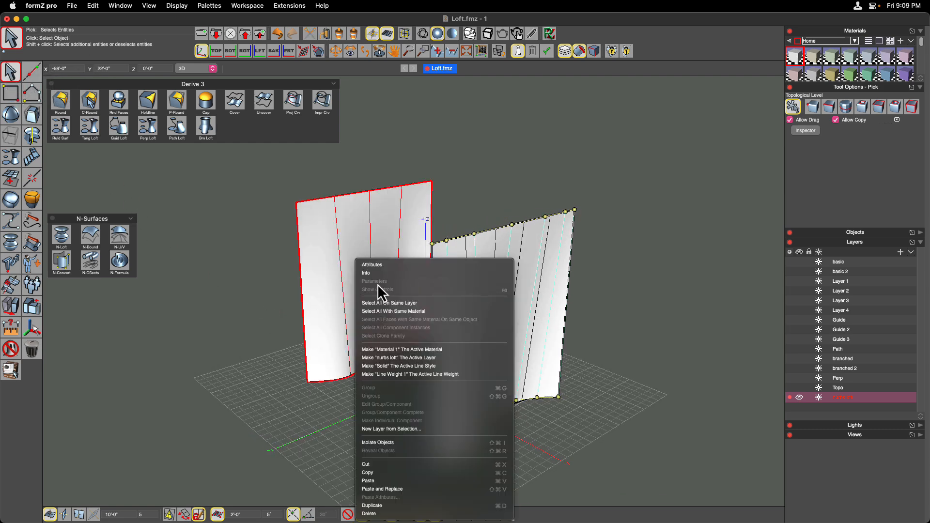
{"action": "left_click", "coordinate": [276, 330]}
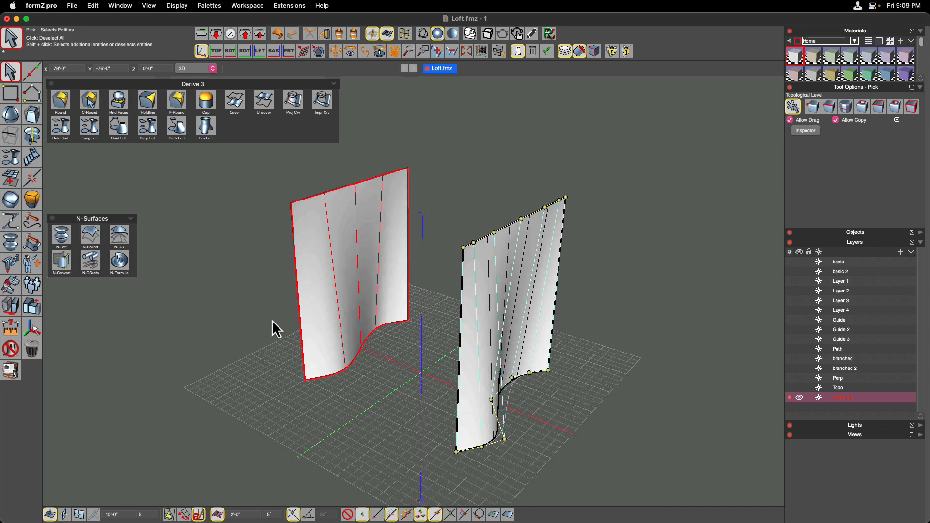